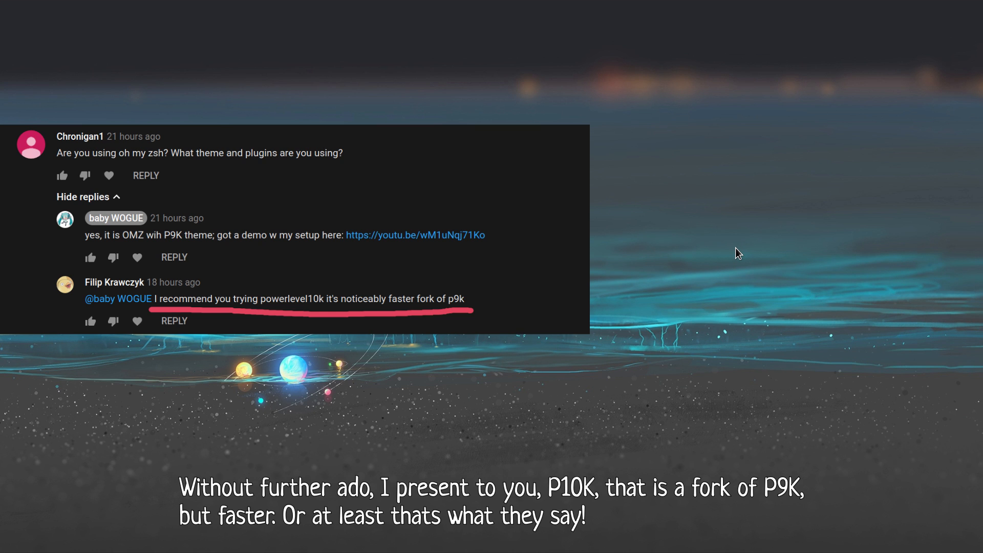
Open the Activities overview with the Super key.
key(super)
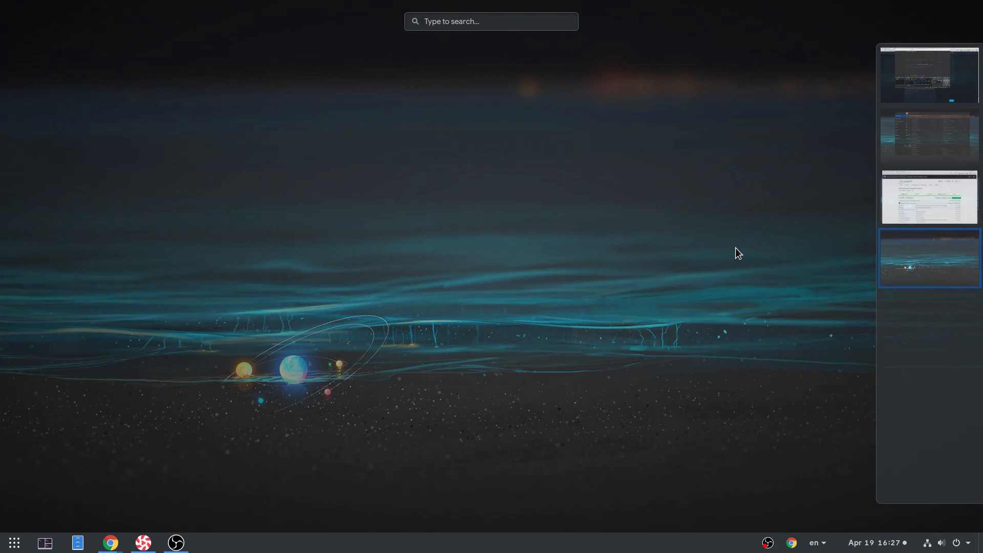
Scroll the powerlevel10k README to 'How fast is it?', then head to the terminal workspace.
click(930, 198)
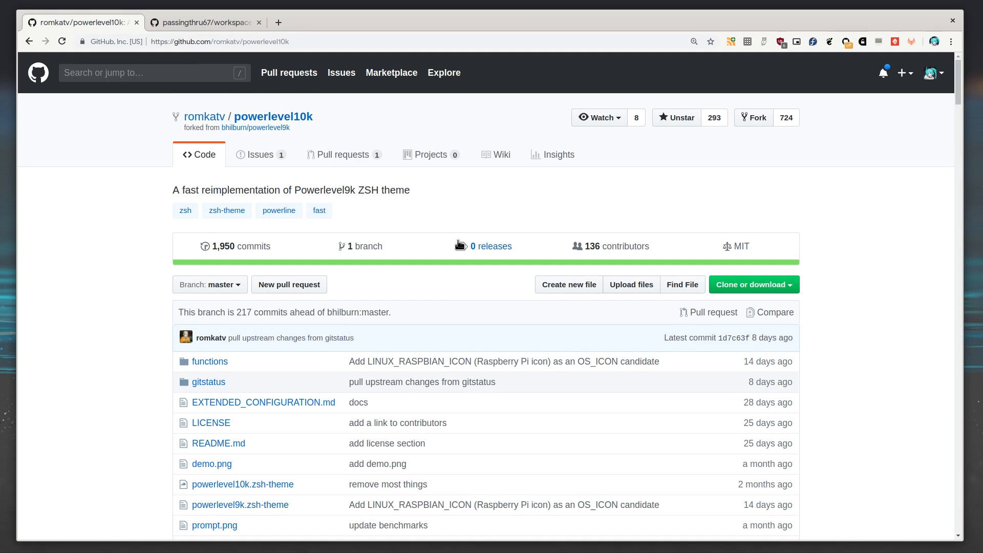
scroll(down, 3)
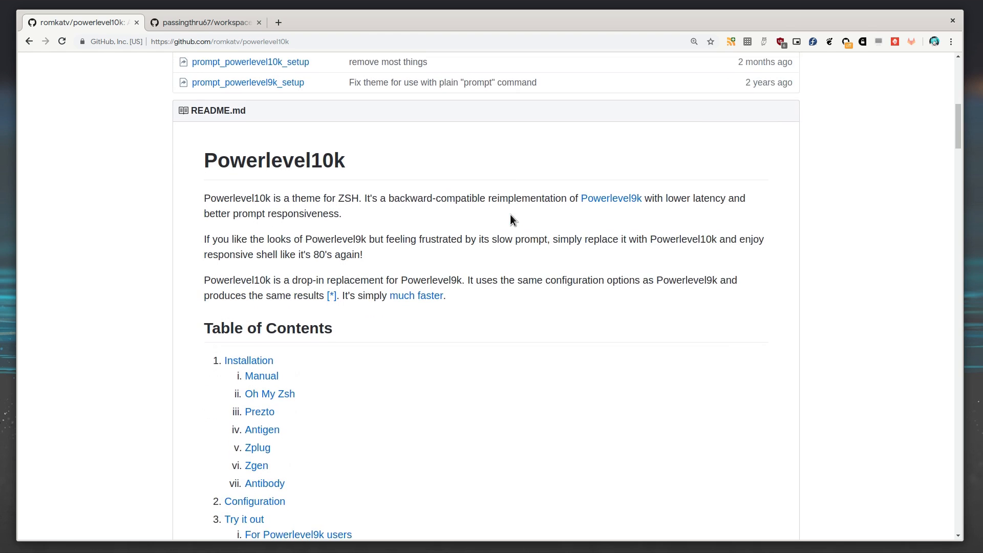
scroll(down, 3)
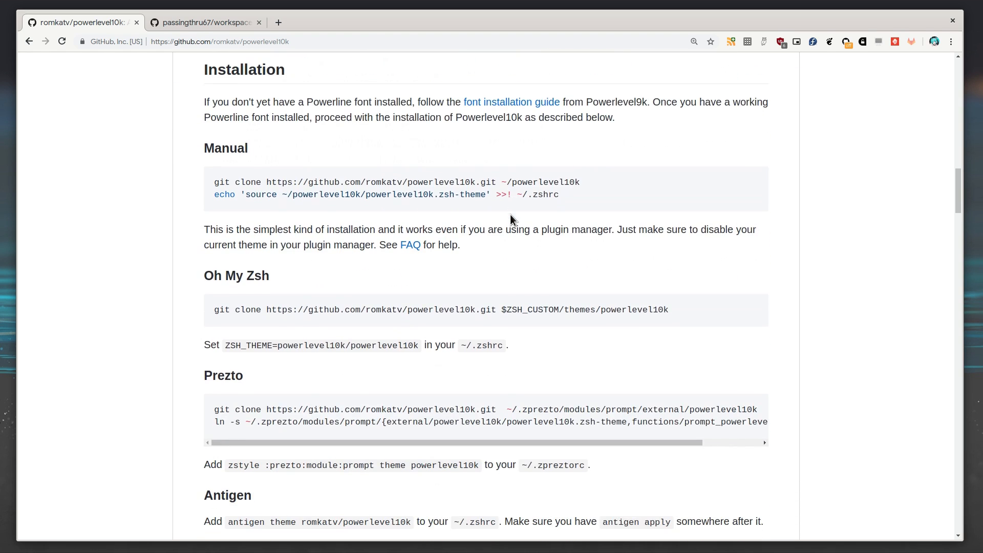
scroll(down, 3)
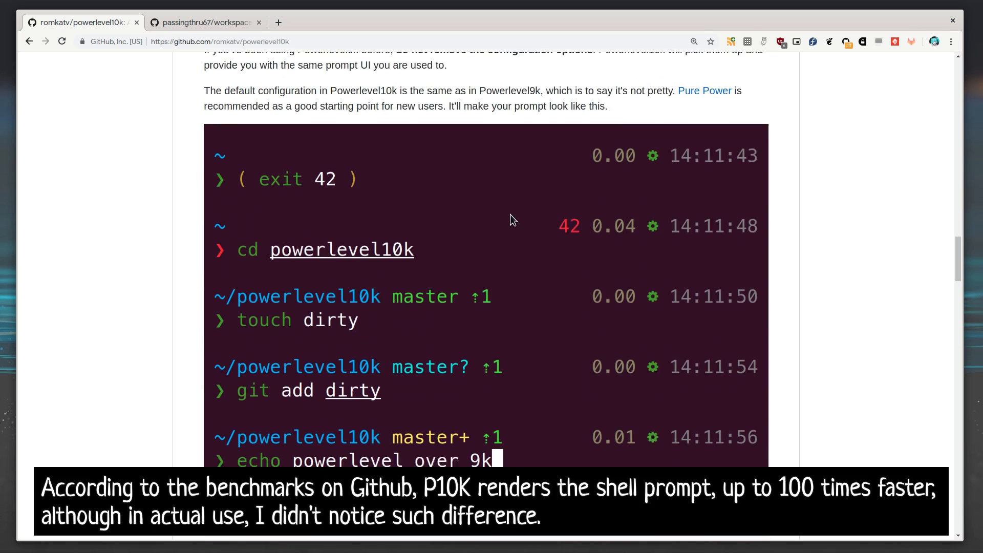
scroll(down, 3)
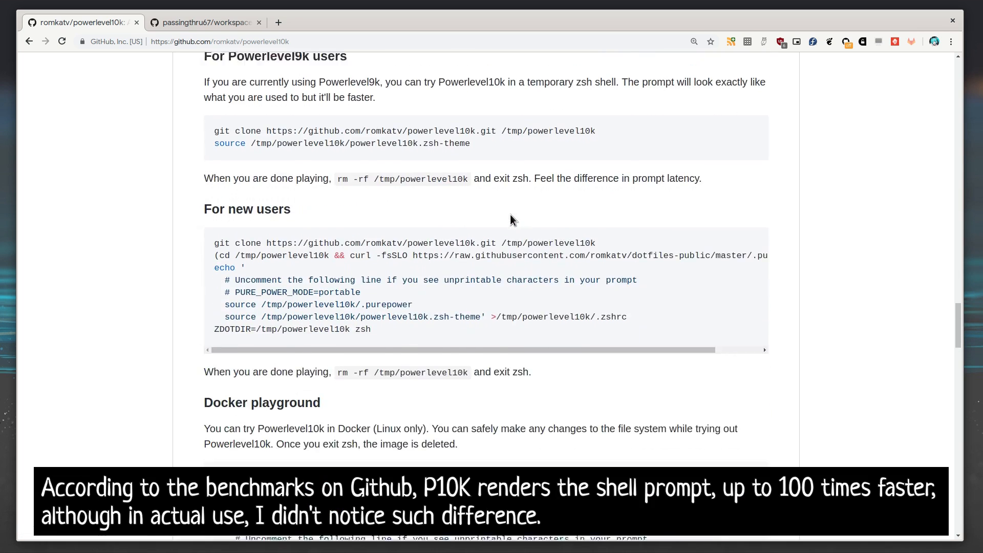
scroll(down, 3)
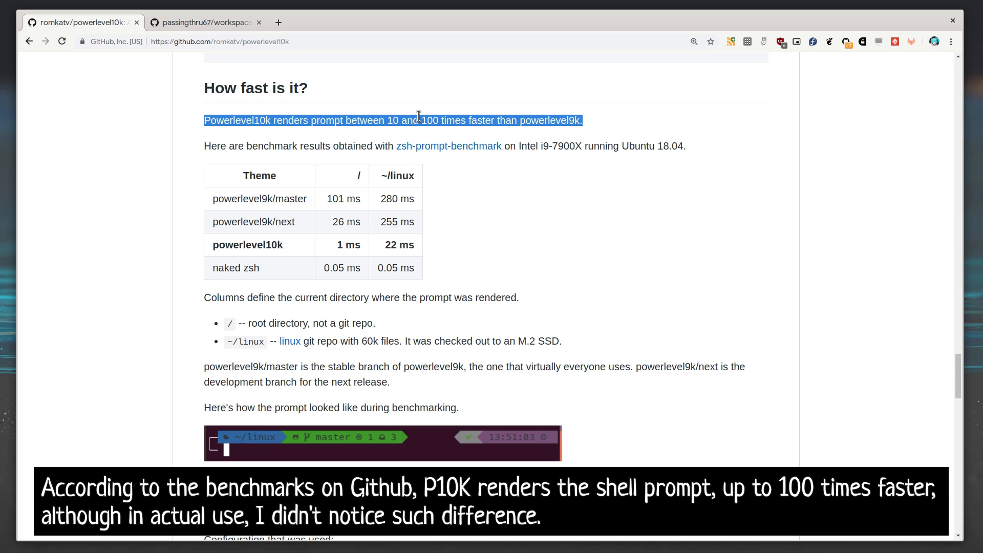
mouse_move(567, 123)
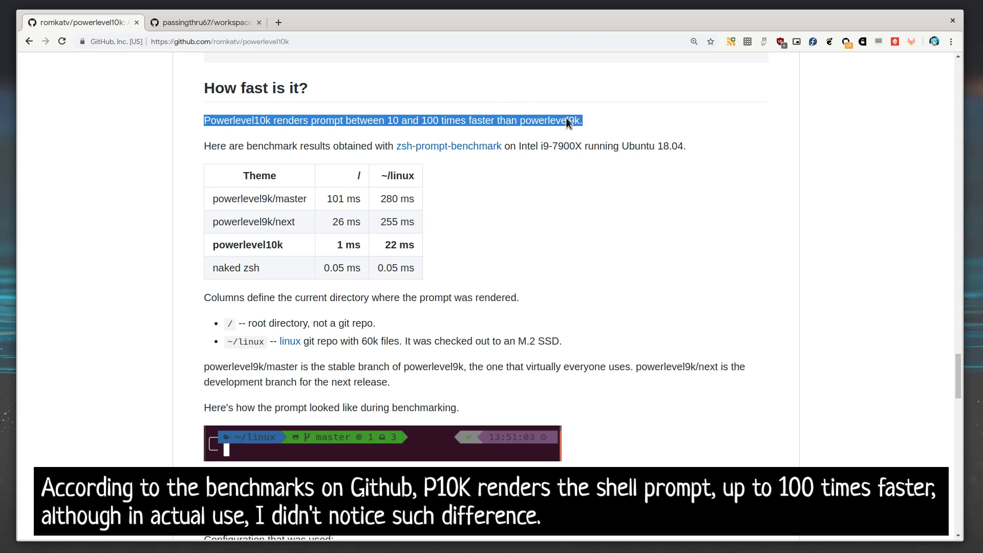
mouse_move(651, 101)
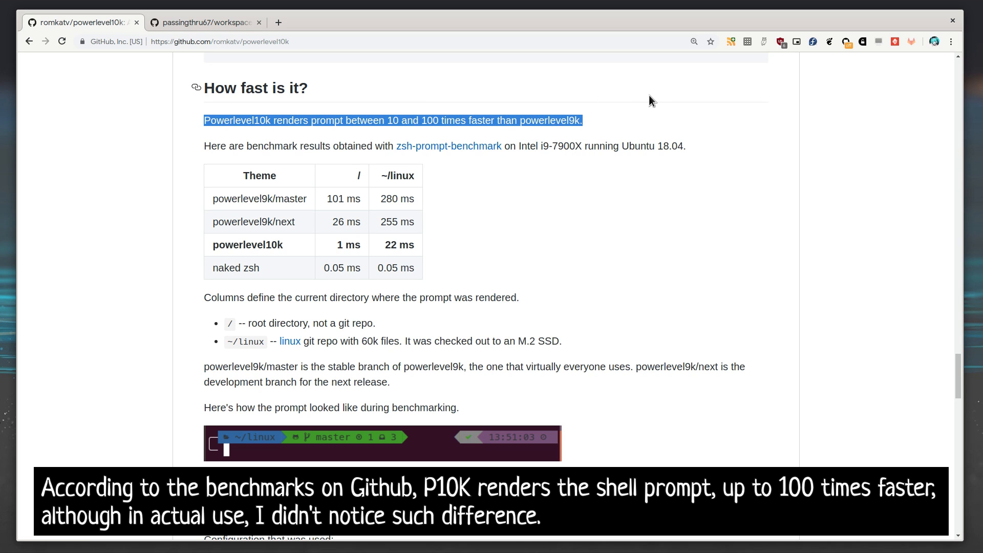
key(super)
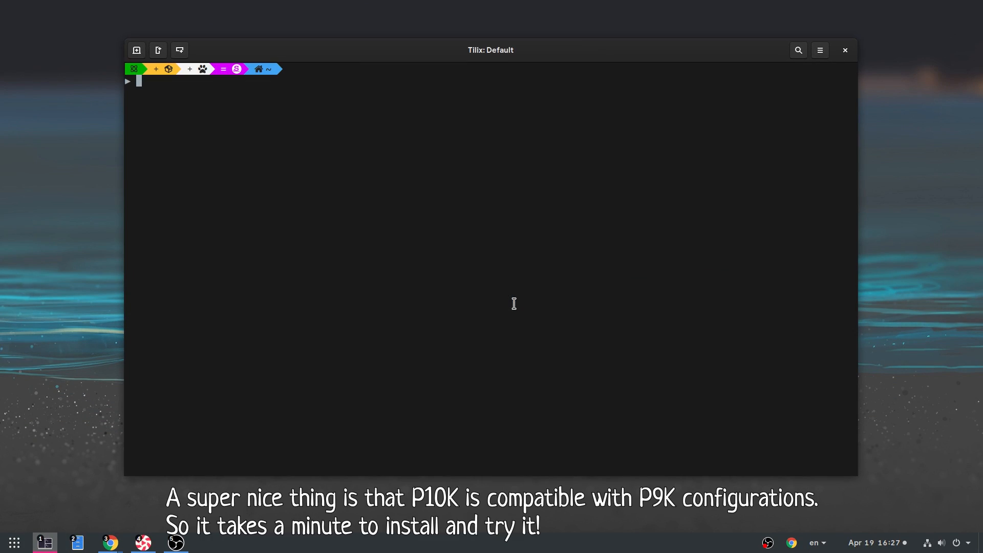
Run cd Git/Extensions/dash-to-panel/ so the prompt shows the master branch.
text(cd G)
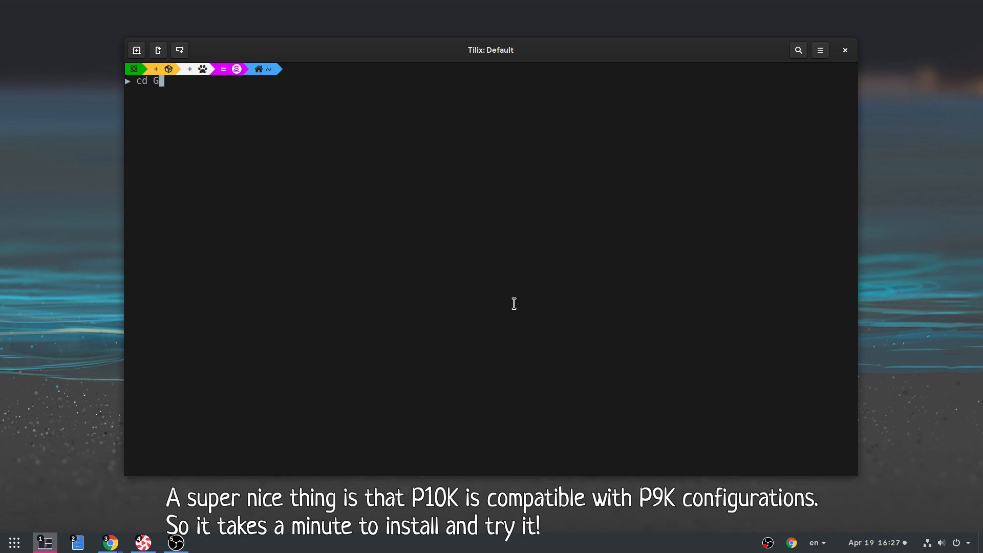
text(it/e)
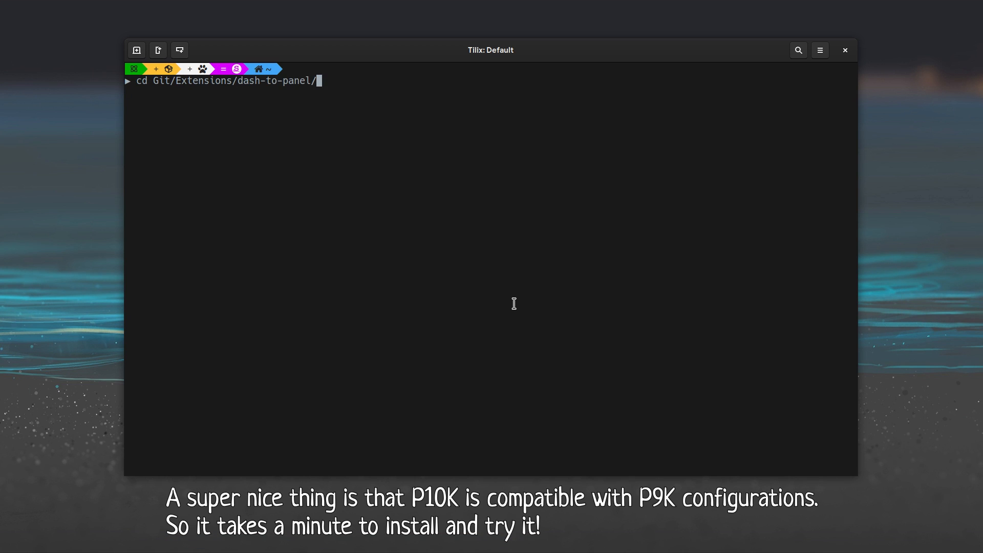
key(Return)
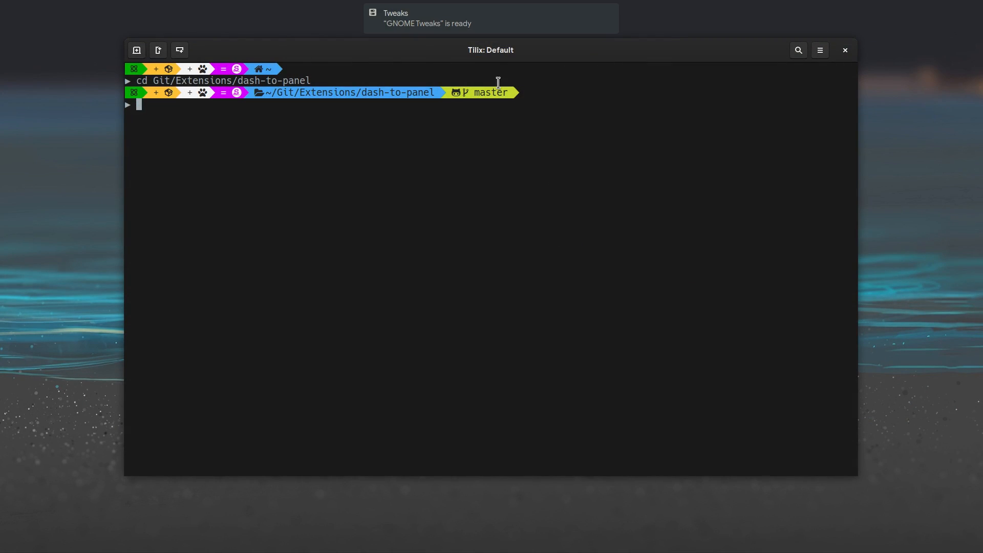
Bring up Tweaks from its notification and search Extensions for 'work'.
click(491, 17)
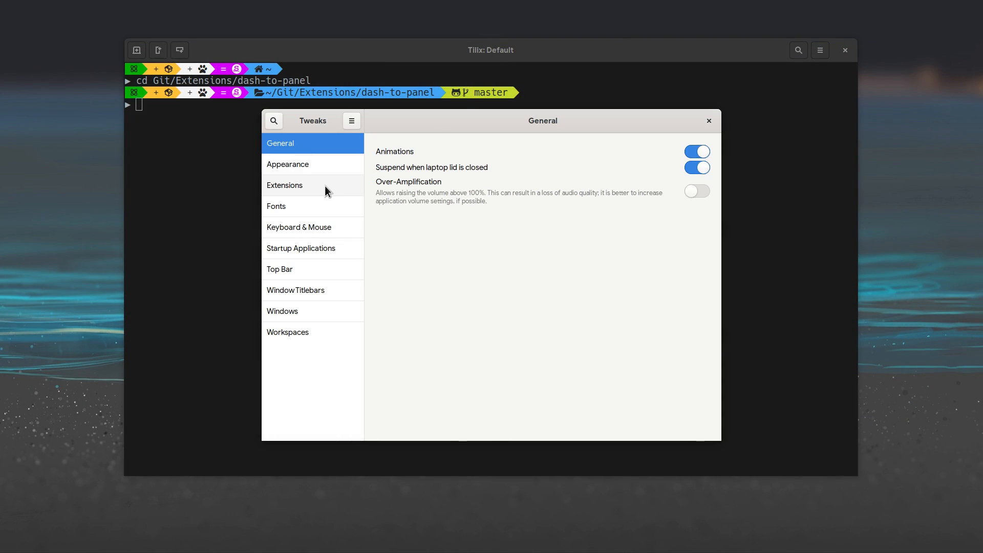
click(285, 185)
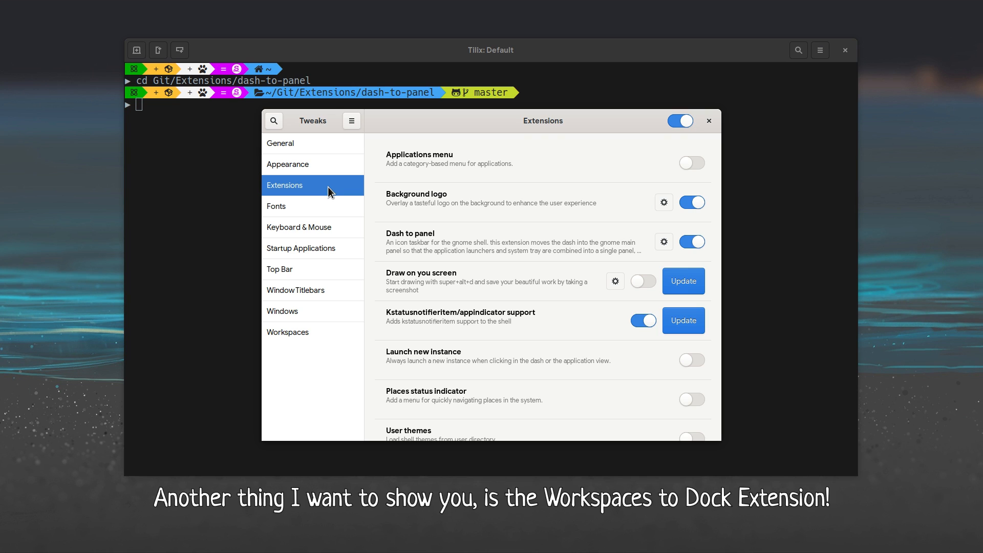
text(work)
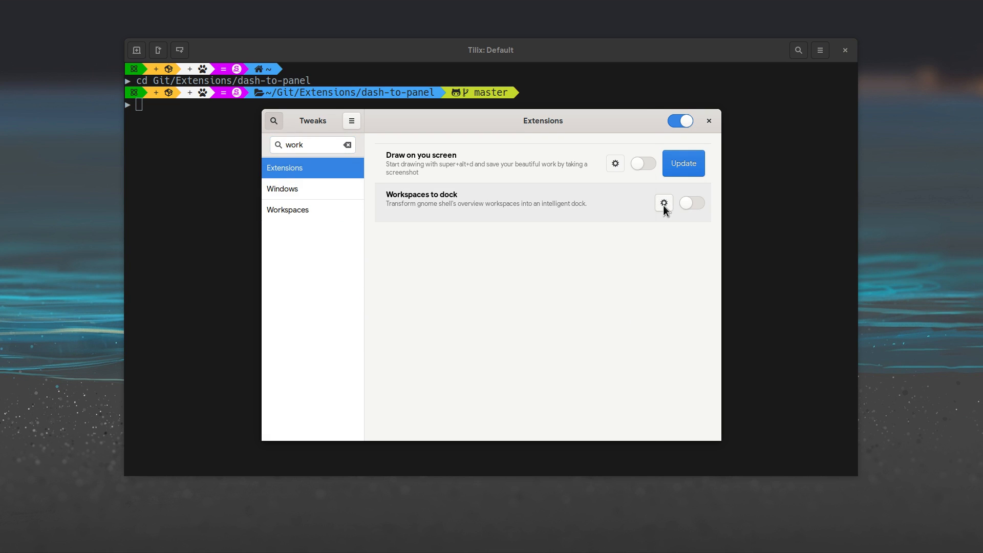
Browse Workspaces to dock's Behavior and Favorites settings, then switch the extension on.
click(662, 203)
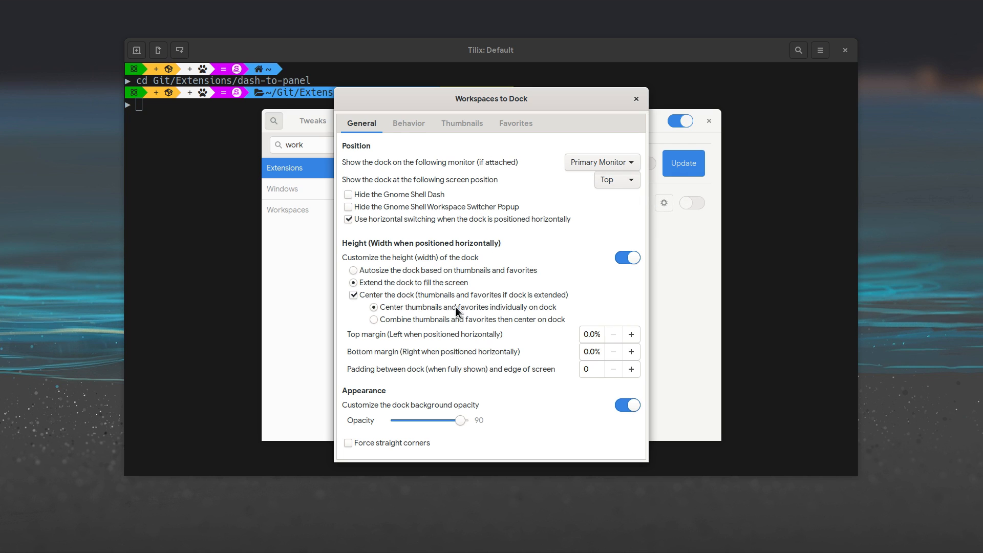
click(408, 122)
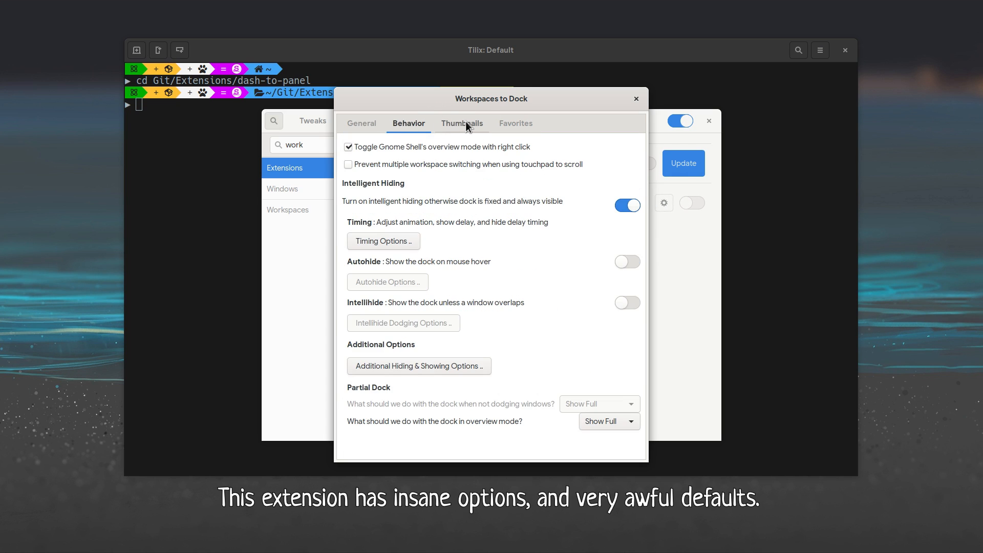
click(516, 123)
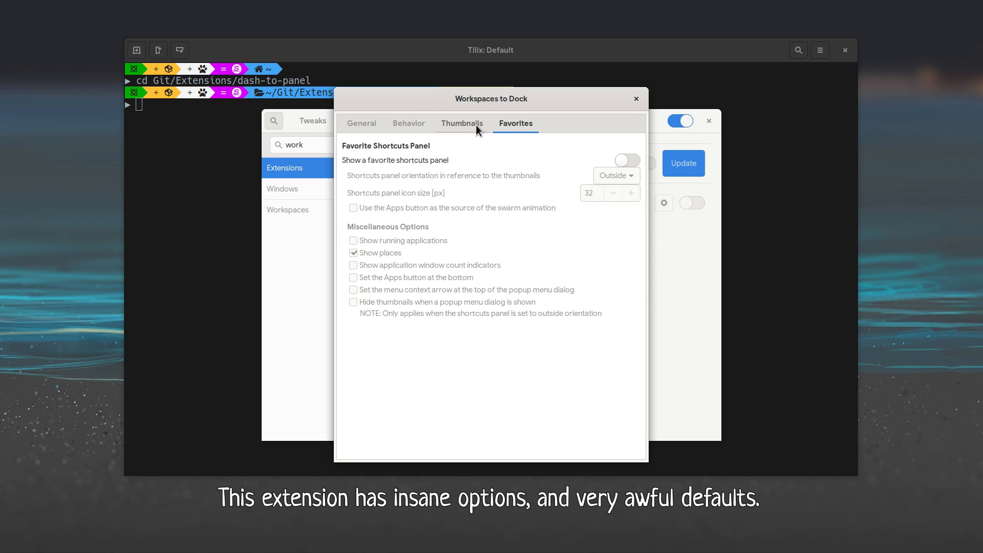
click(408, 123)
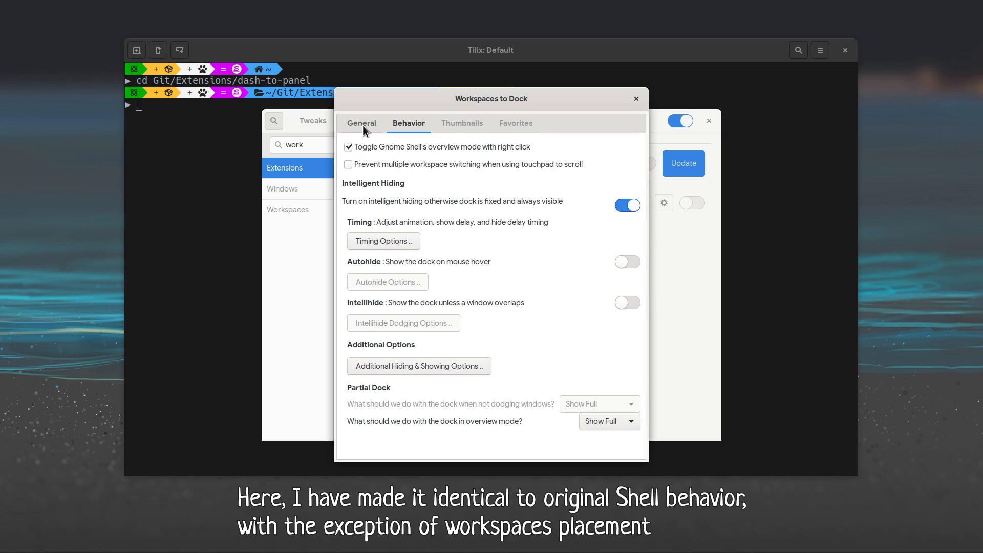
click(636, 99)
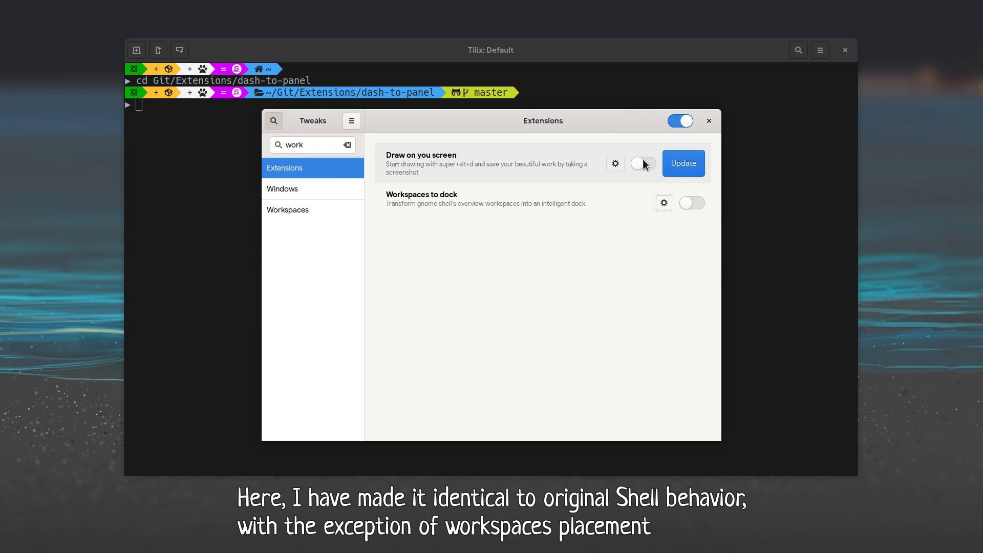
mouse_move(690, 210)
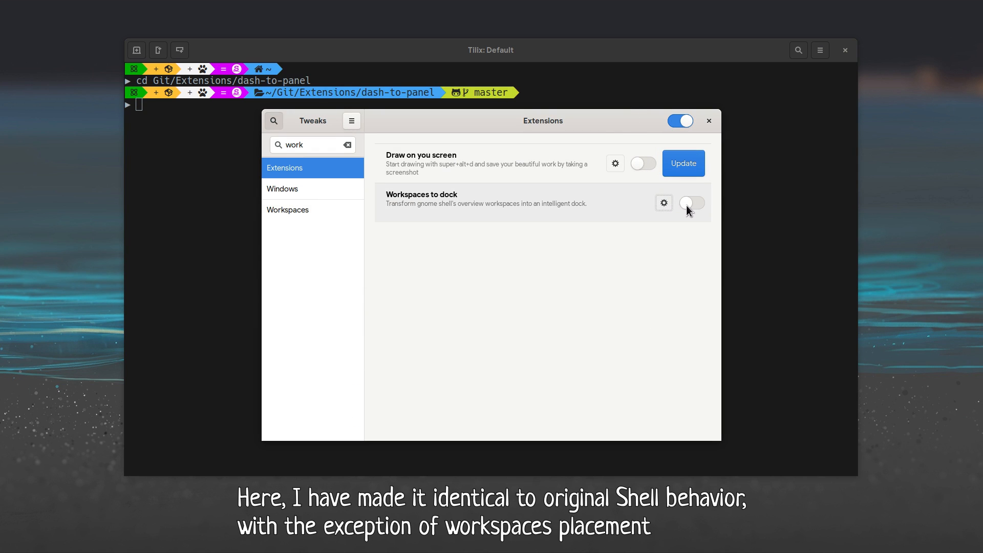
click(691, 202)
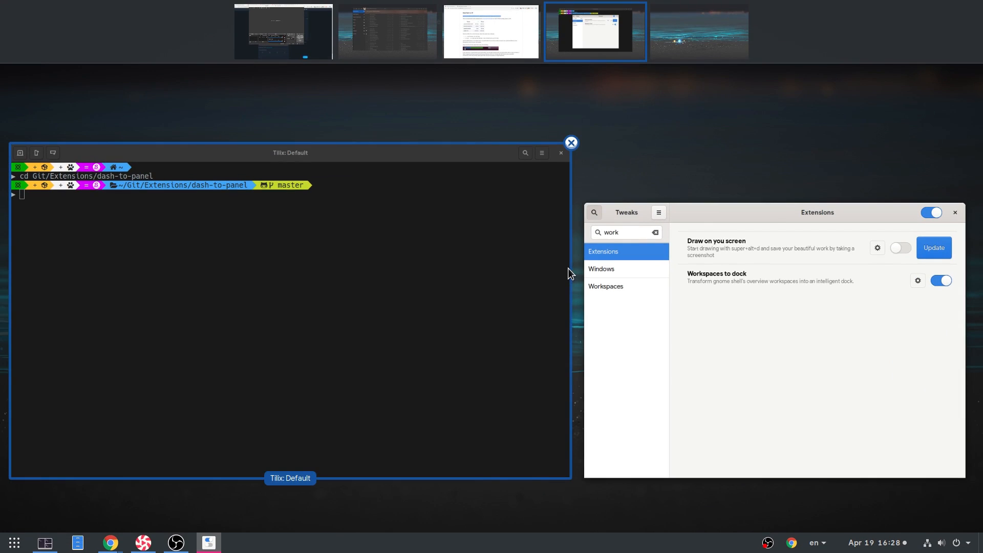
Visit the empty, Tweaks, music player and terminal workspaces, ending on the Chrome workspace.
click(698, 31)
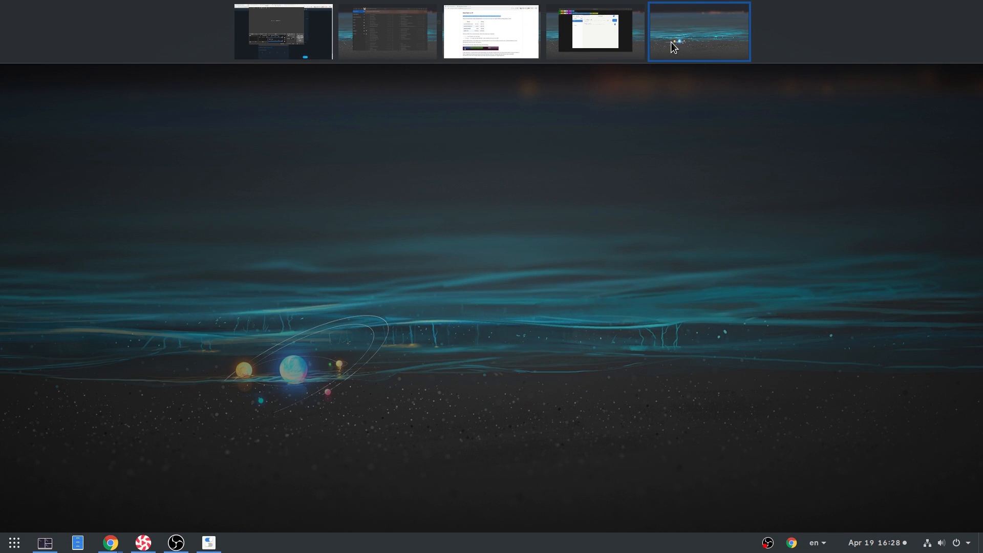
click(594, 32)
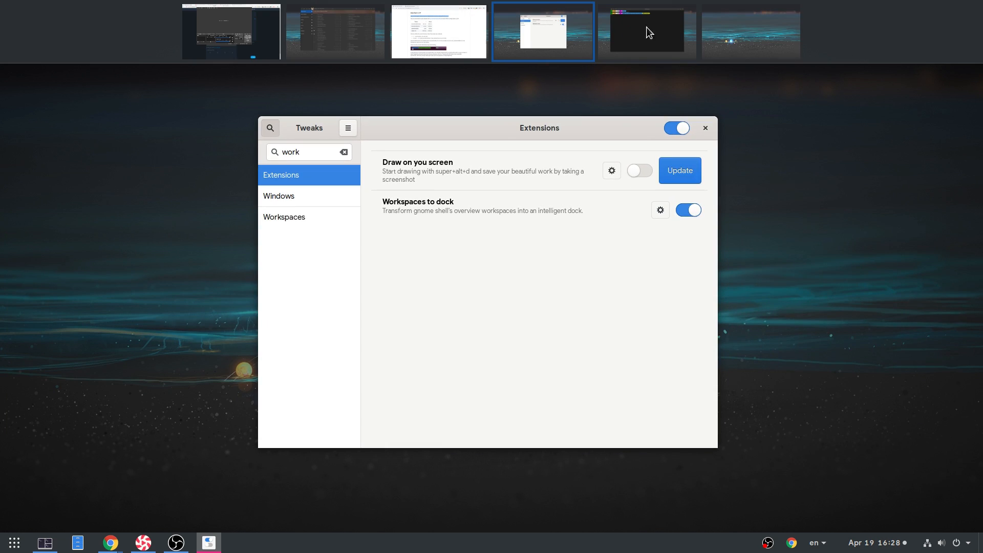
click(335, 31)
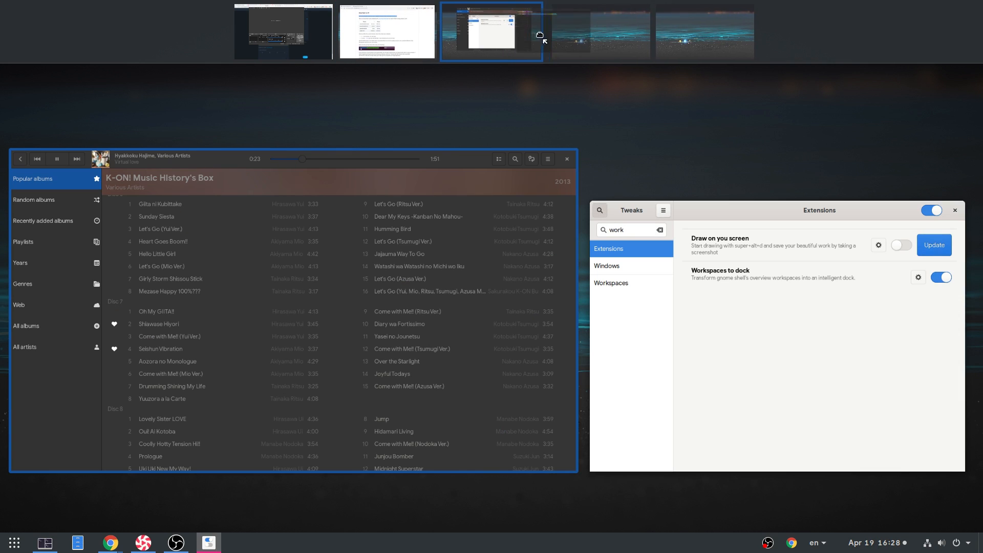
click(631, 31)
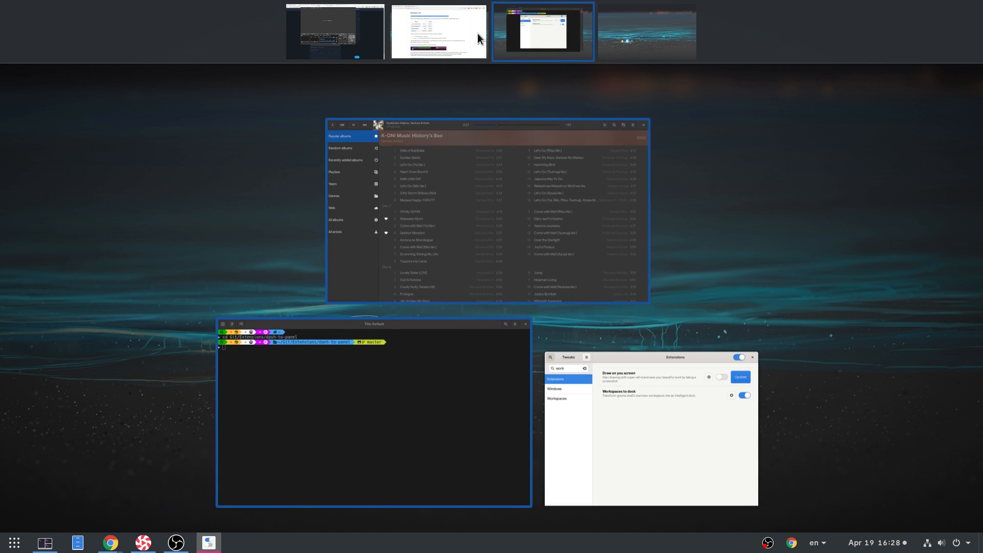
click(439, 31)
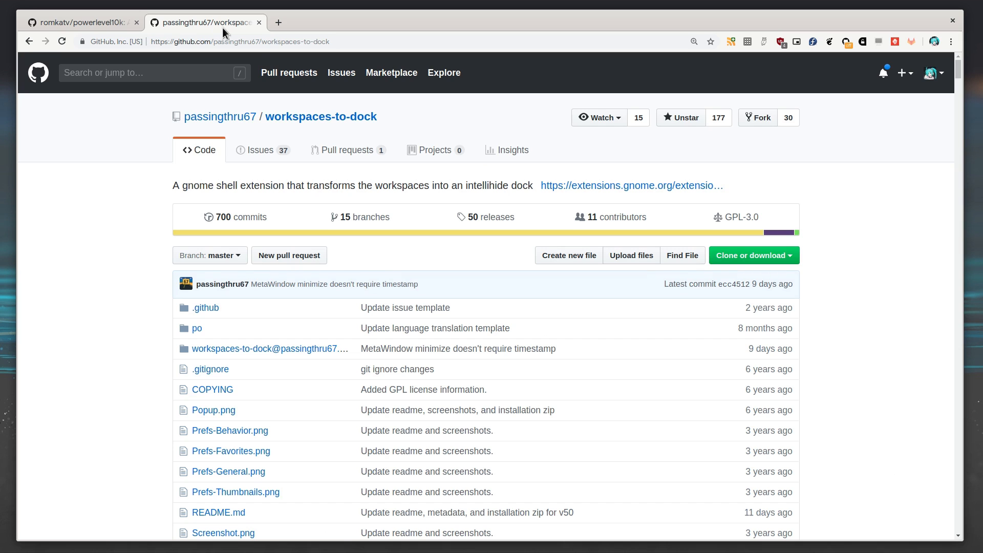
Scroll the workspaces-to-dock page down to the 'DEVELOPMENT HELP NEEDED' heading.
scroll(down, 3)
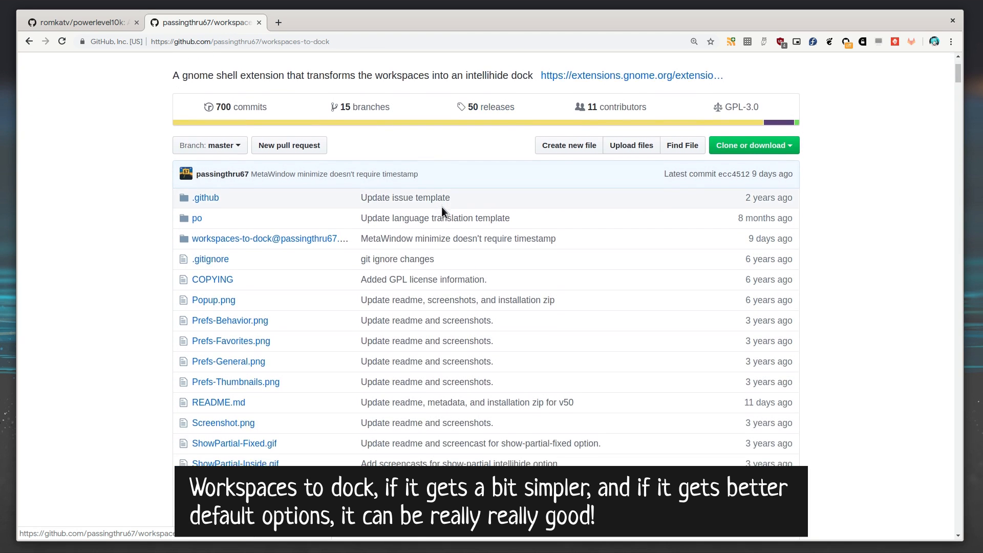
scroll(down, 3)
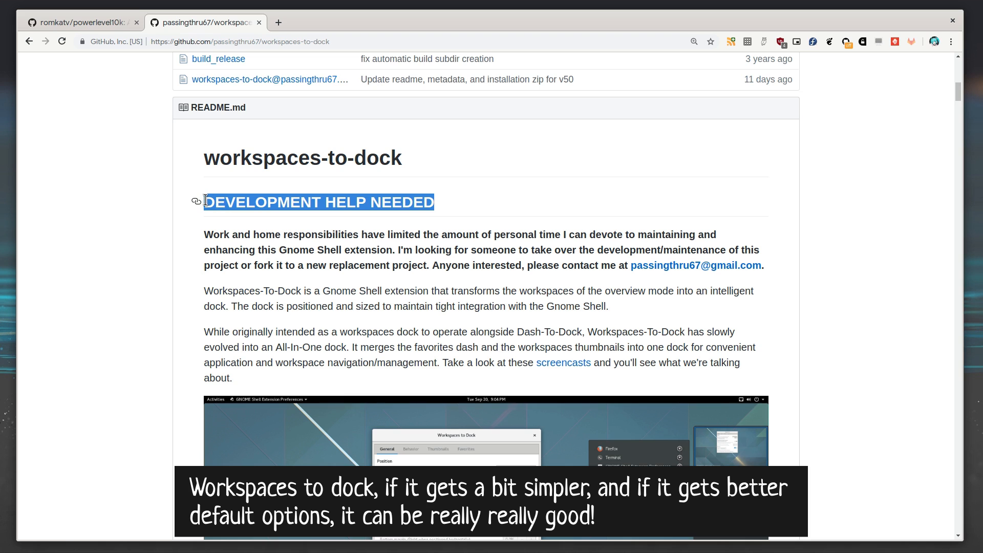
mouse_move(508, 180)
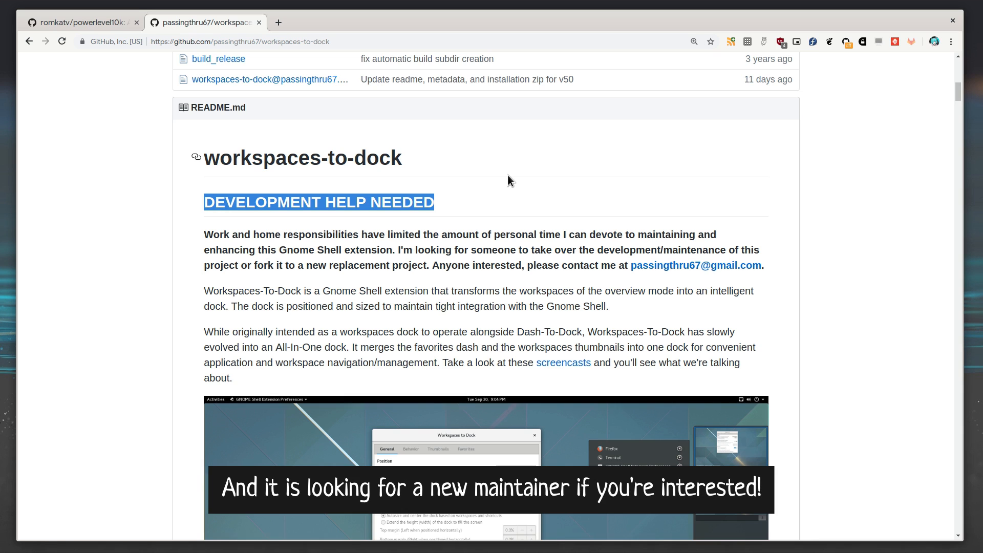